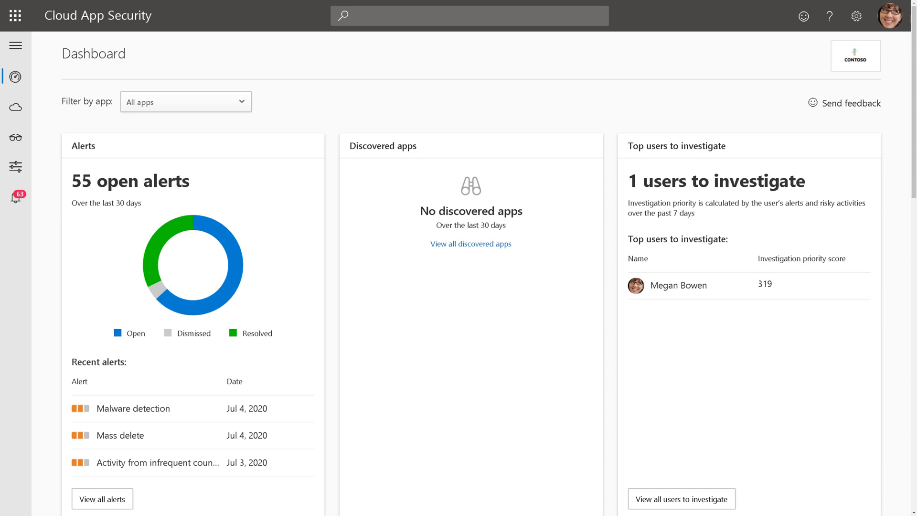
Filter the alerts list to the Malware detection policy, showing its 12 open alerts.
scroll("down", 3)
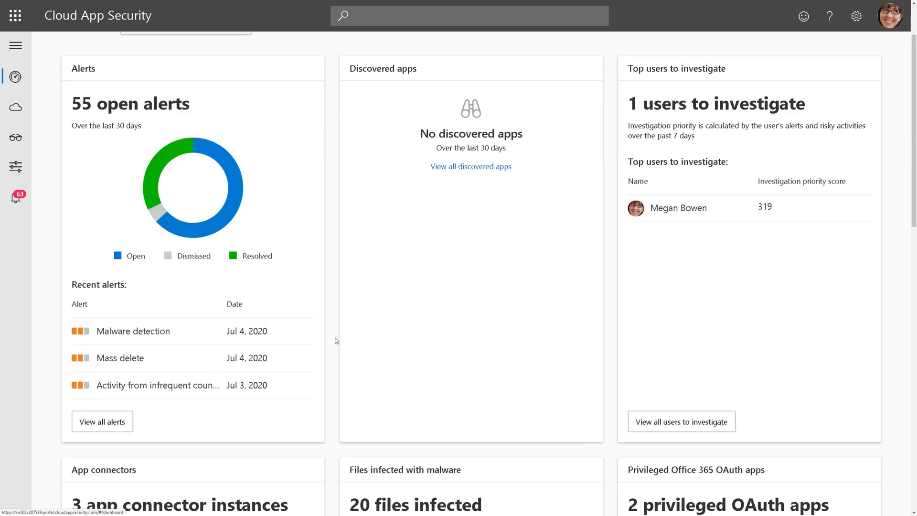
scroll("down", 3)
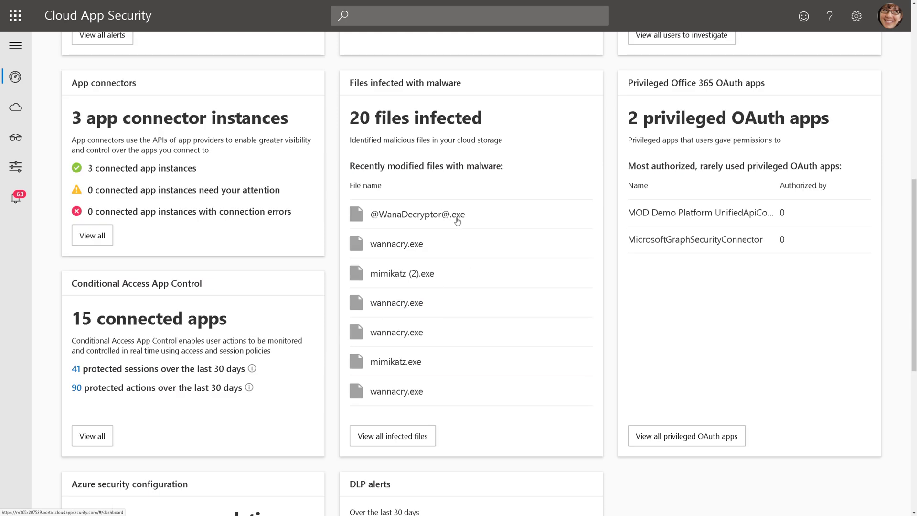
mouse_move(482, 311)
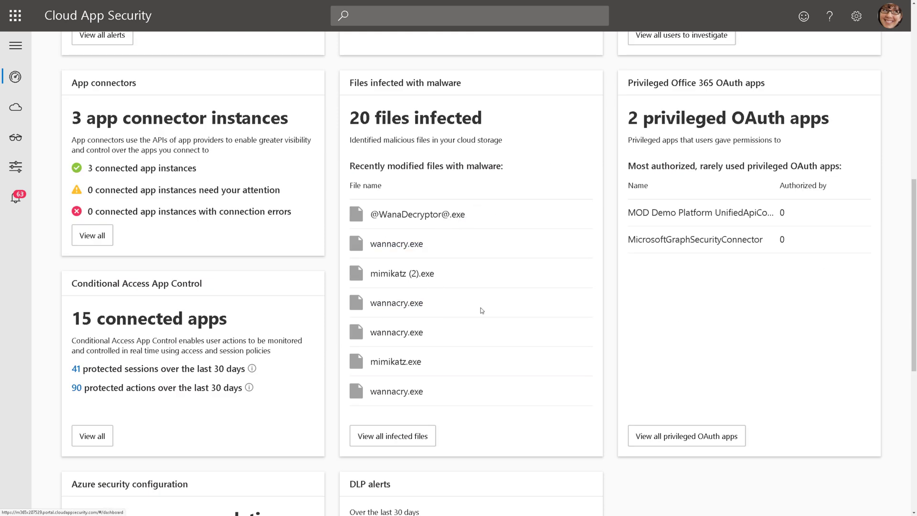
left_click(15, 197)
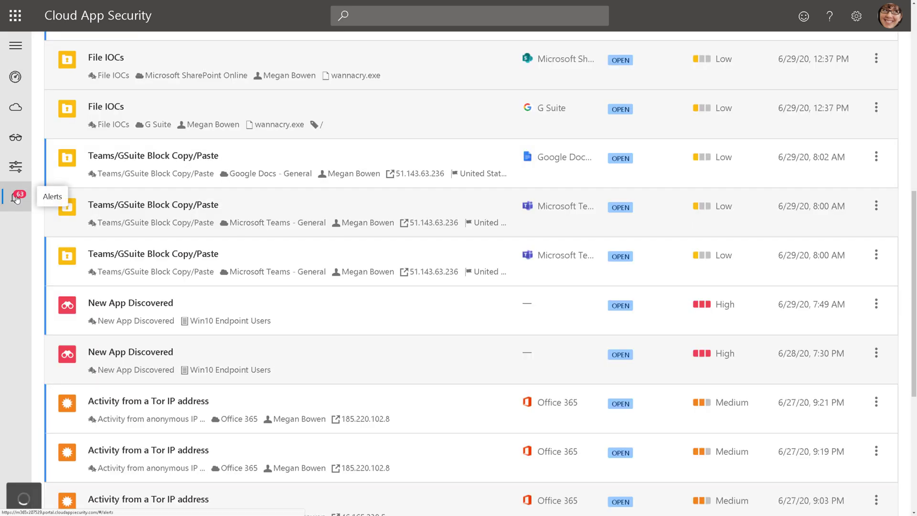
left_click(16, 197)
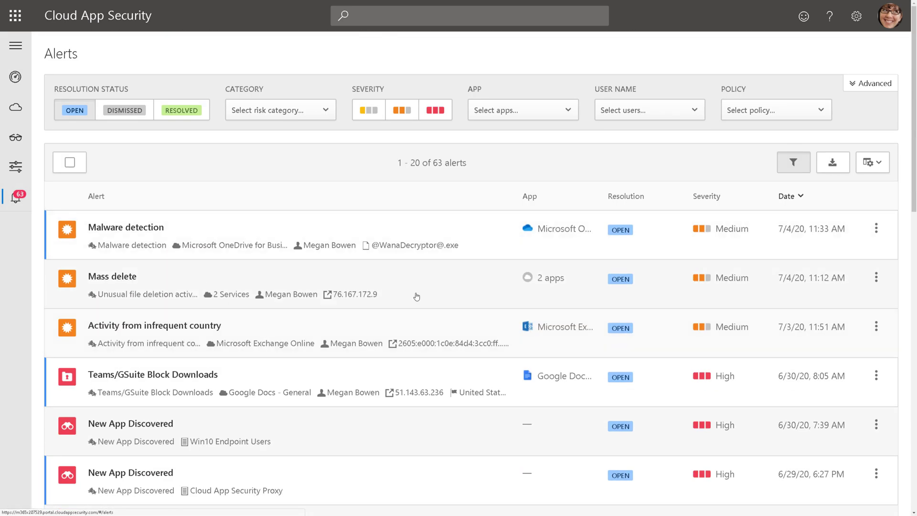
left_click(775, 110)
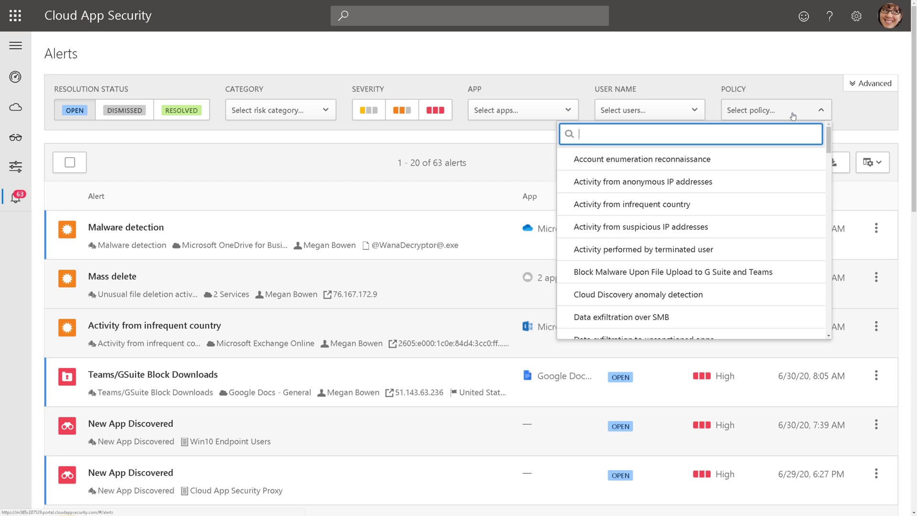
type("malw")
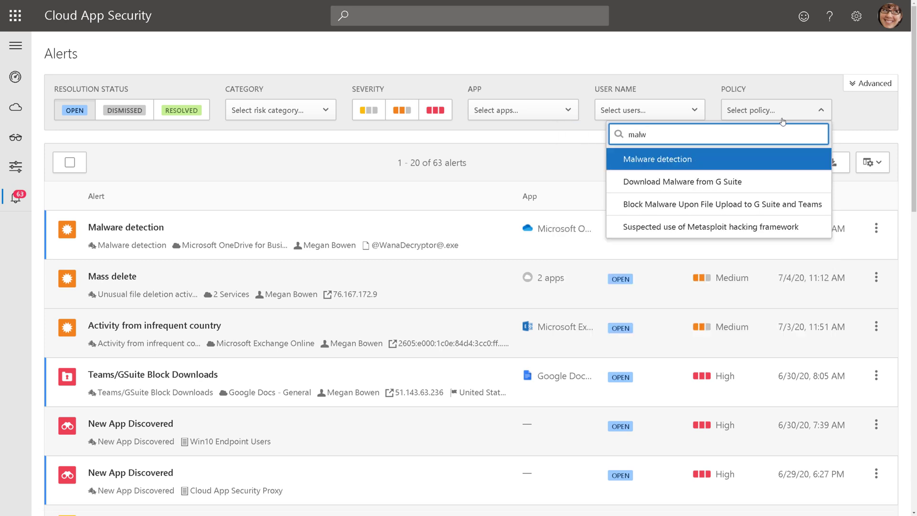
mouse_move(696, 161)
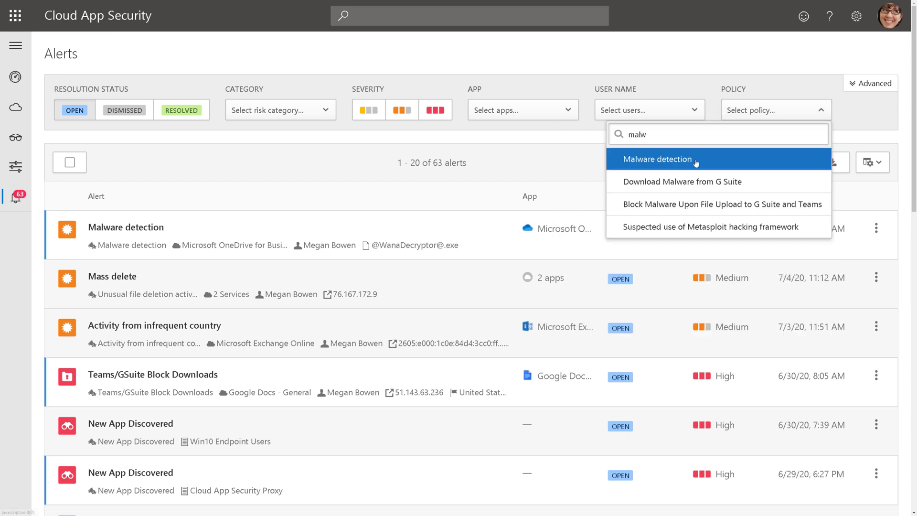
left_click(658, 159)
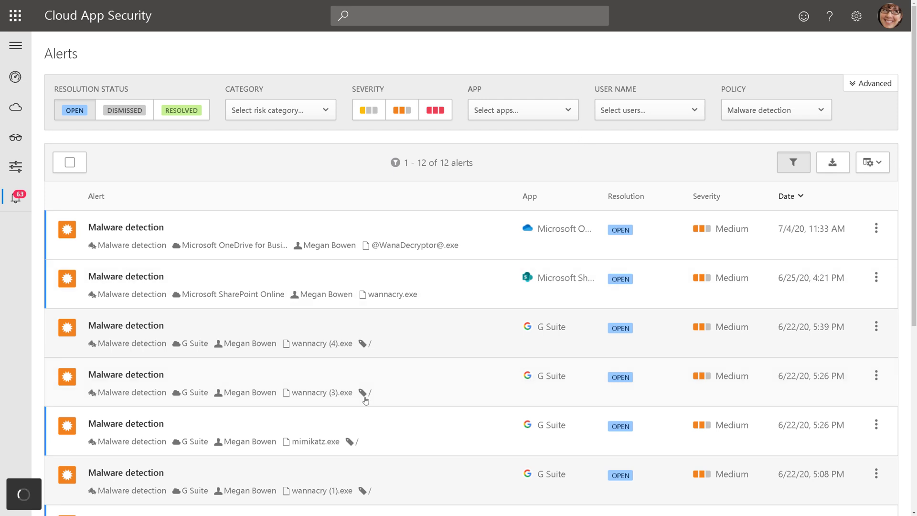
scroll("down", 3)
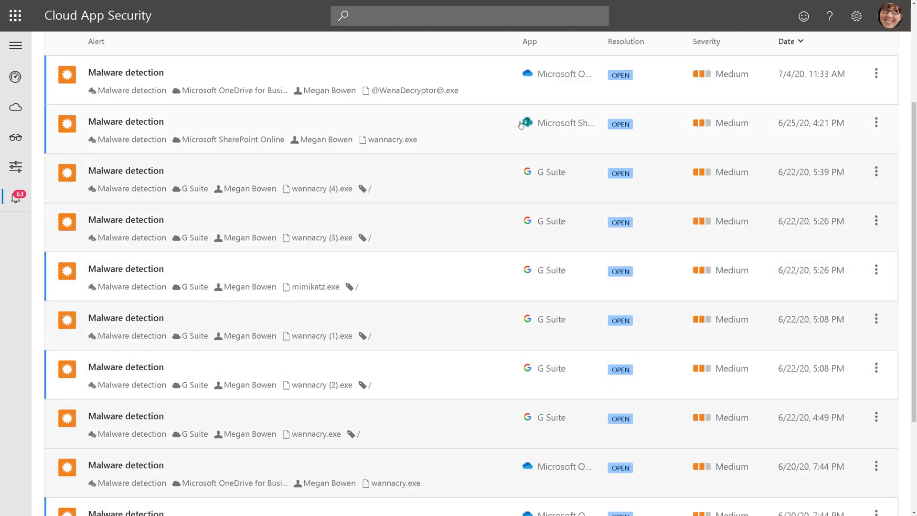
mouse_move(560, 125)
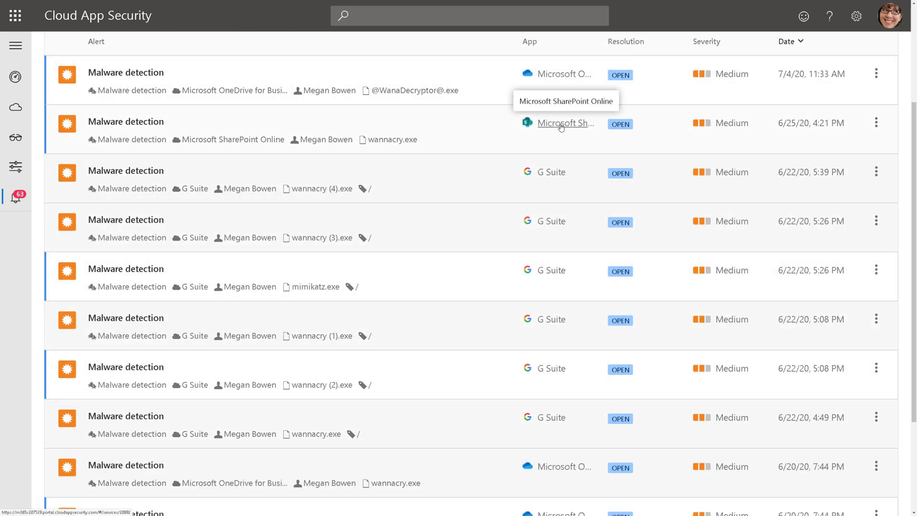
mouse_move(564, 178)
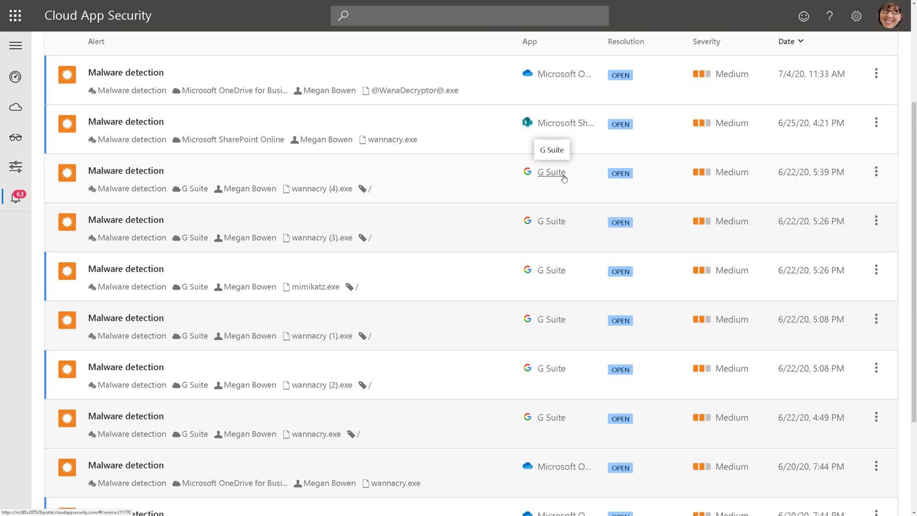
mouse_move(388, 193)
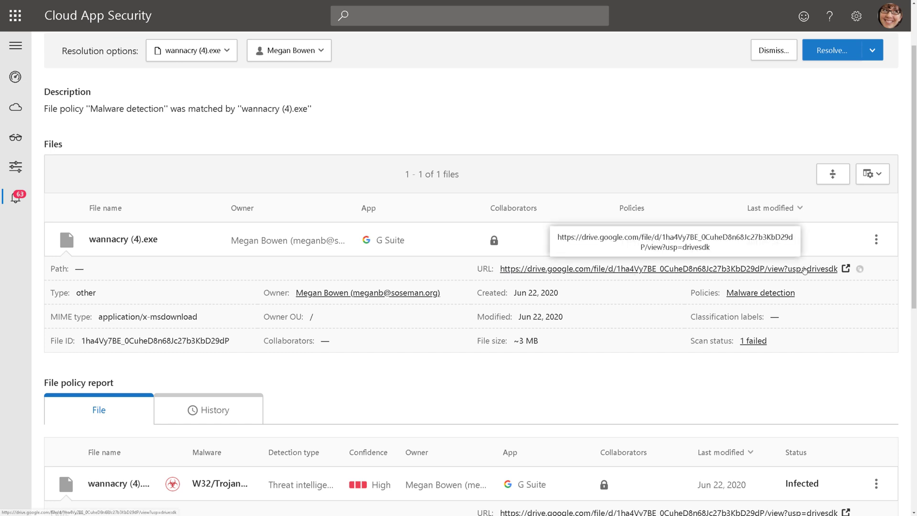
Scroll the wannacry (4).exe G Suite alert's file details and open the infected file's actions menu.
scroll("down", 3)
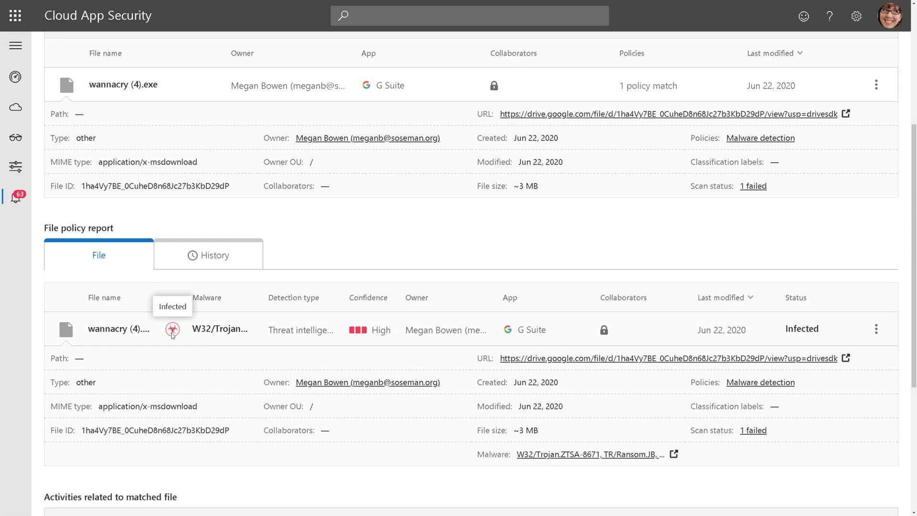
scroll("down", 3)
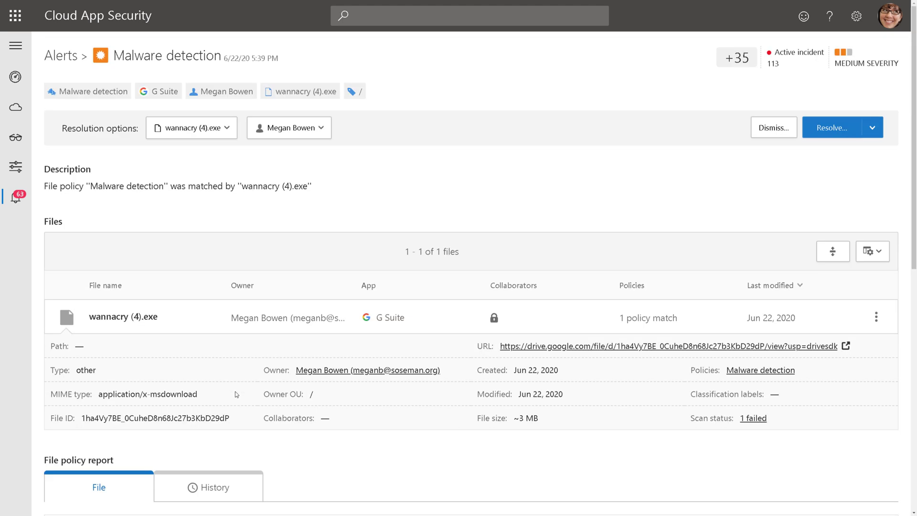
mouse_move(615, 345)
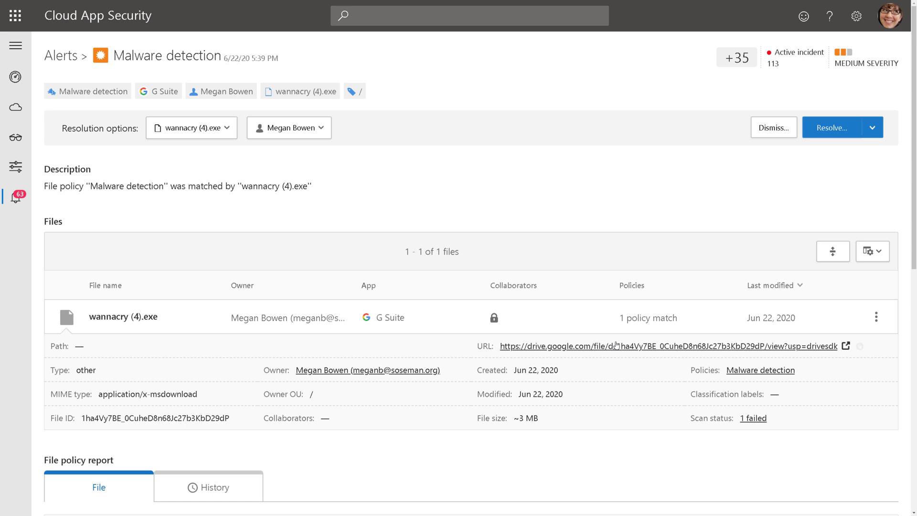
left_click(876, 317)
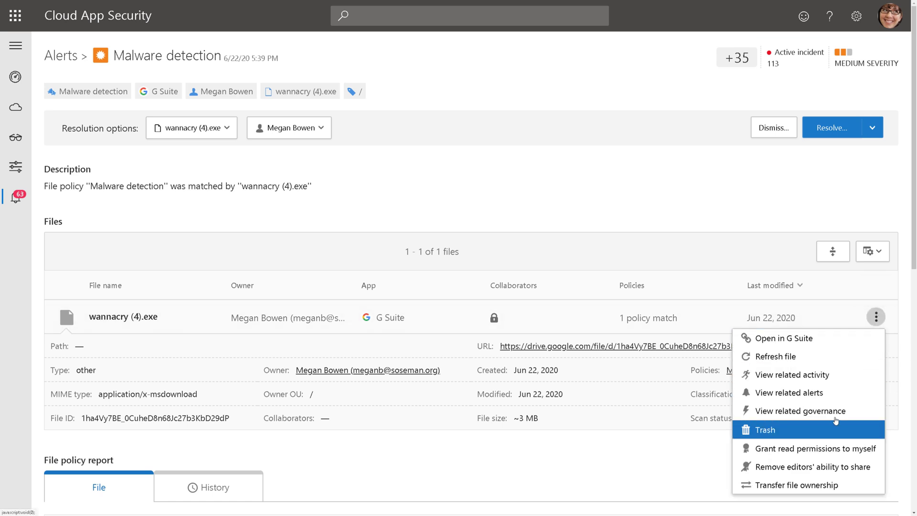
left_click(15, 166)
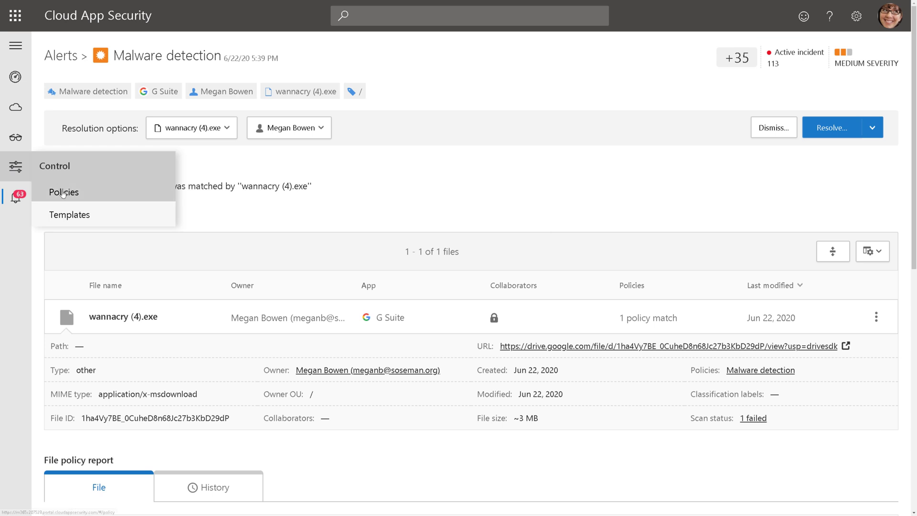
Filter policies by 'malwa' and open the Malware Remediation policy for editing.
left_click(64, 192)
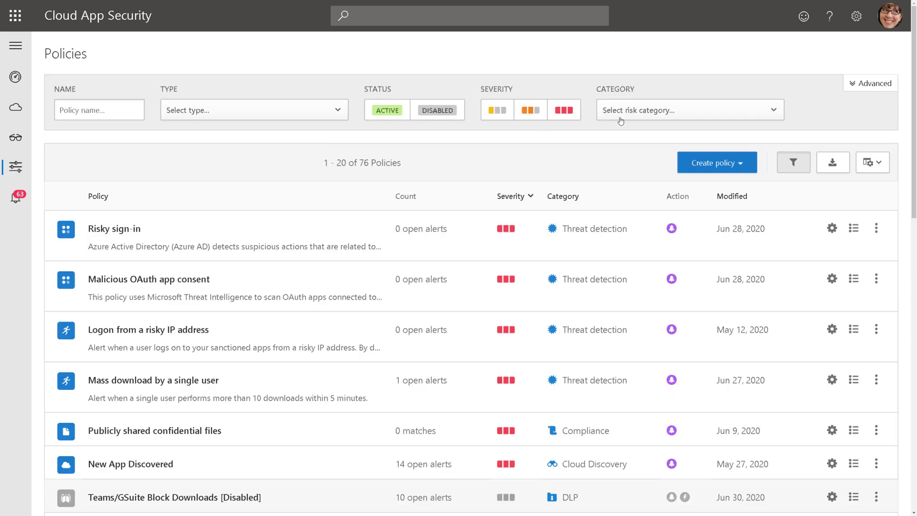
left_click(99, 110)
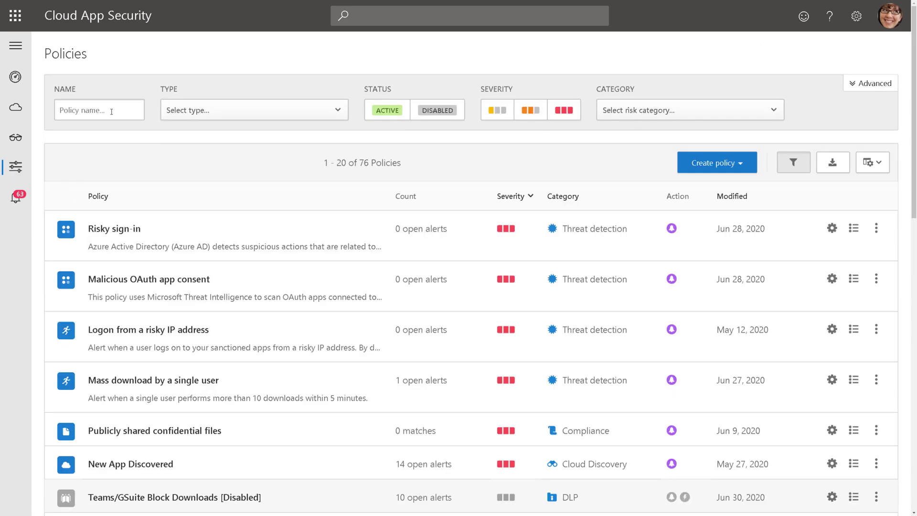
type("malware")
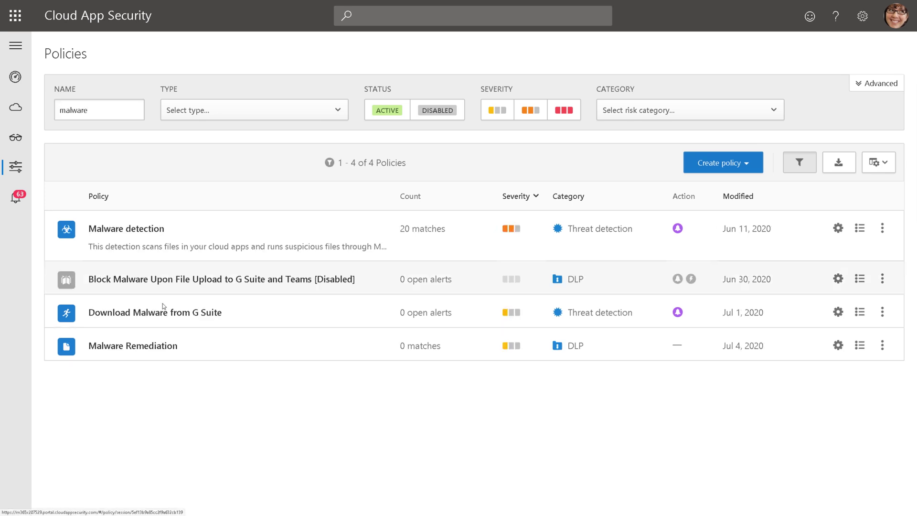
left_click(132, 346)
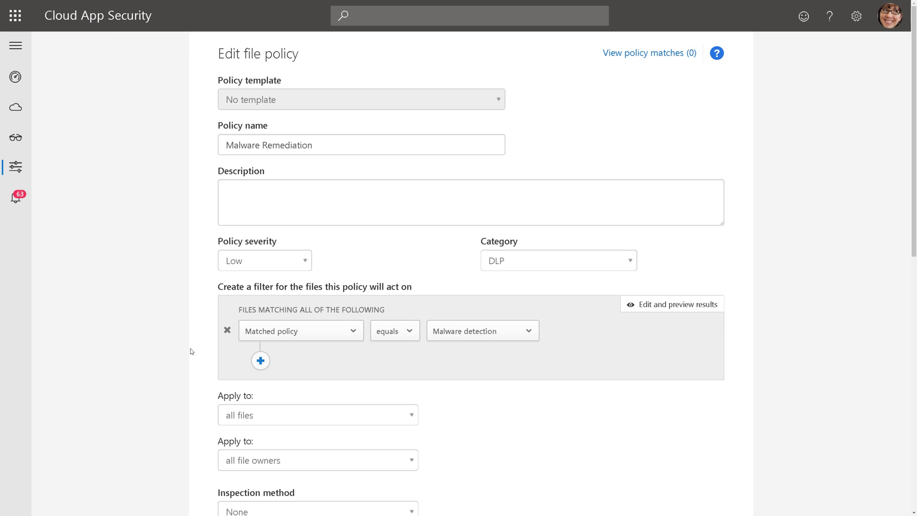
Set the G Suite governance action to Trash matching files.
scroll("down", 3)
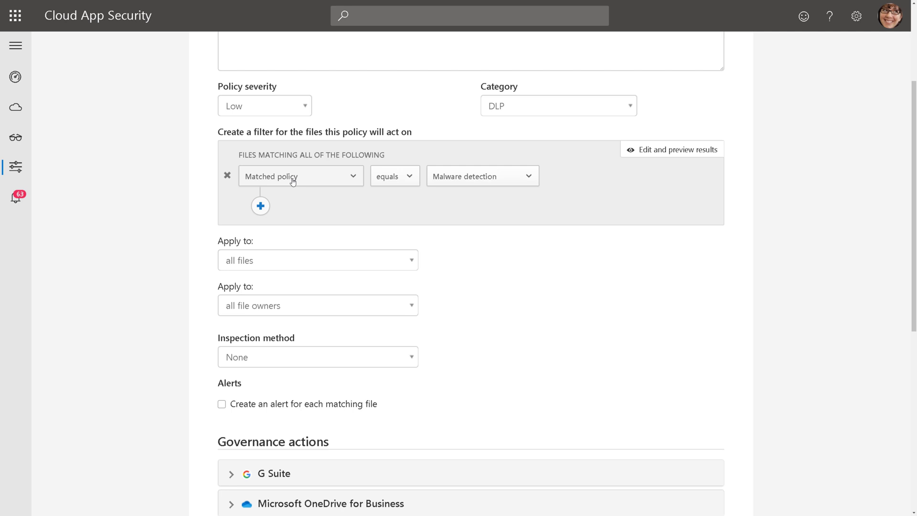
scroll("down", 3)
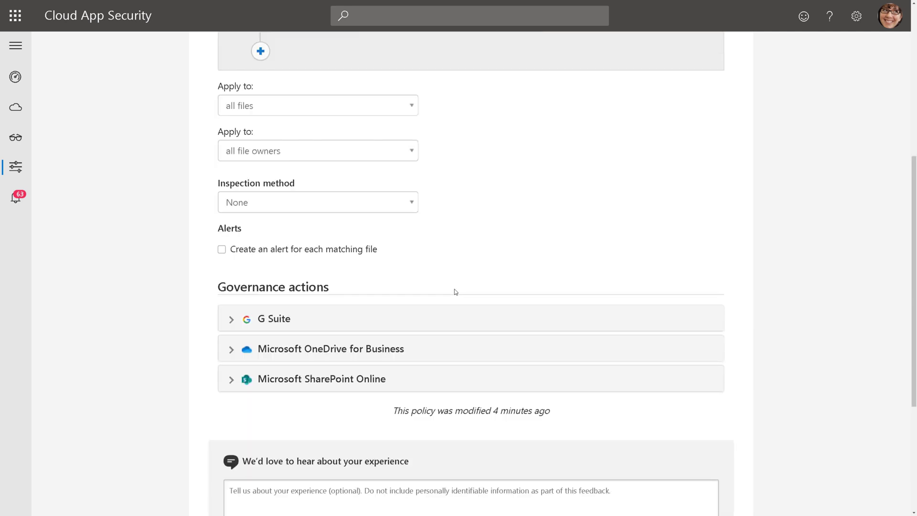
mouse_move(286, 332)
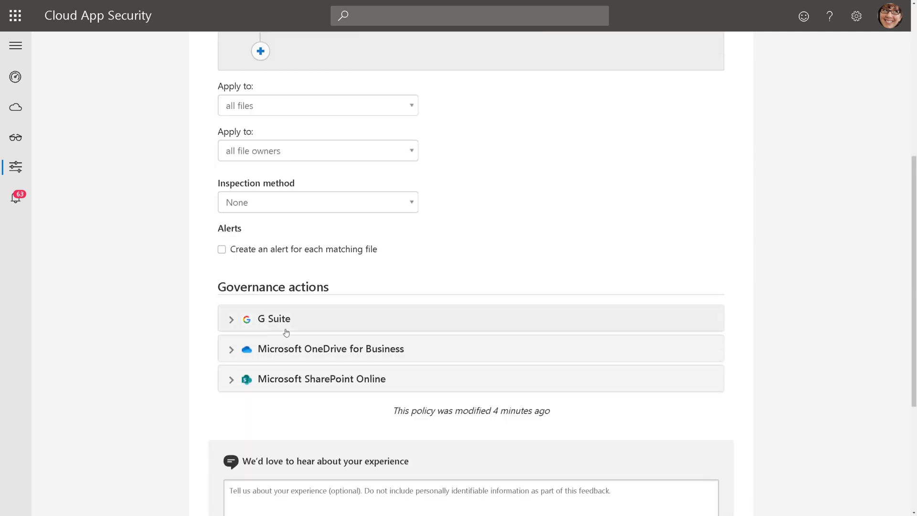
left_click(273, 318)
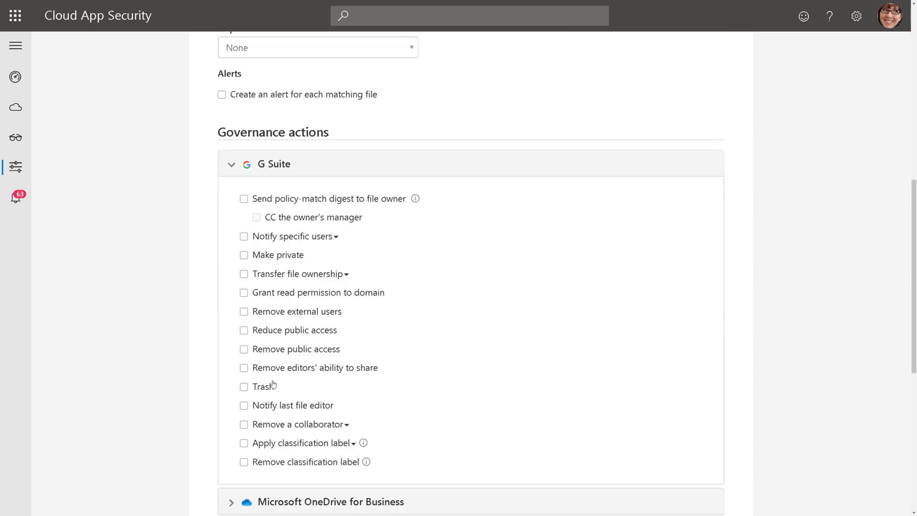
left_click(245, 386)
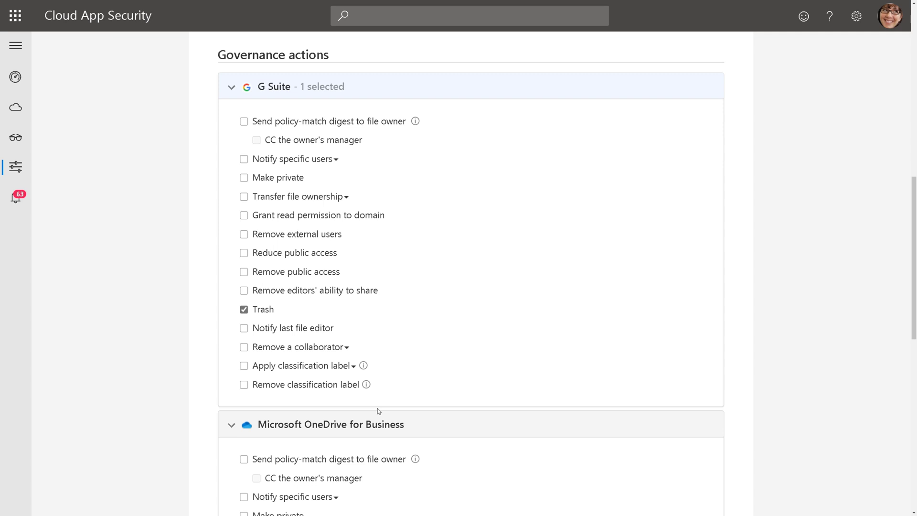
scroll("down", 3)
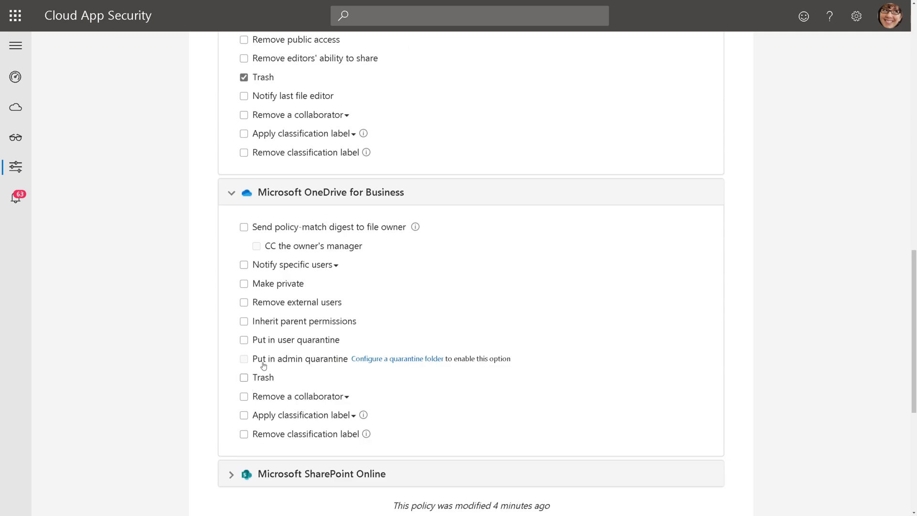
mouse_move(419, 372)
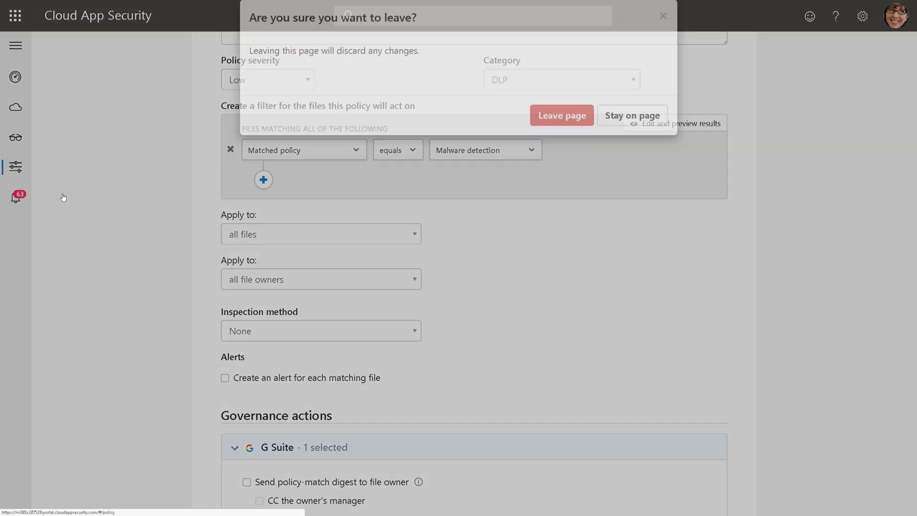
Discard the remediation edits, filter policies by 'malware', and open the Malware detection policy.
left_click(562, 115)
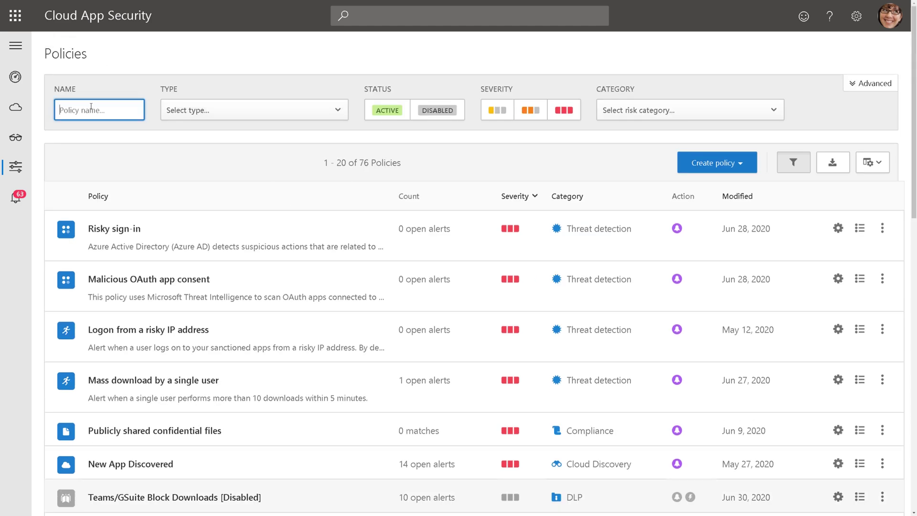
type("malware")
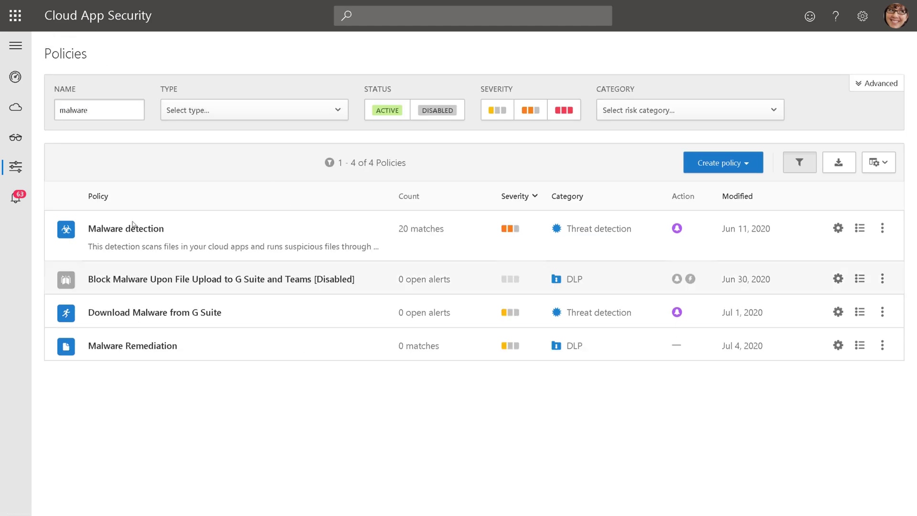
left_click(125, 228)
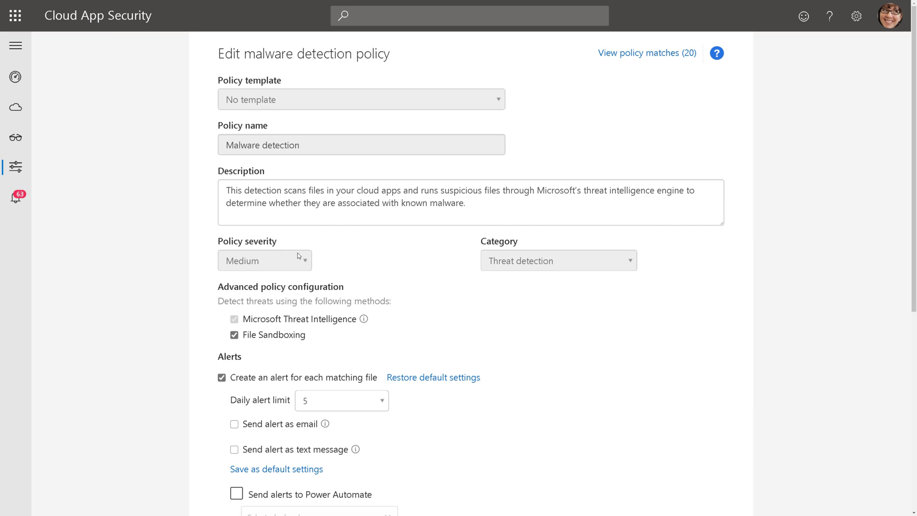
scroll("down", 3)
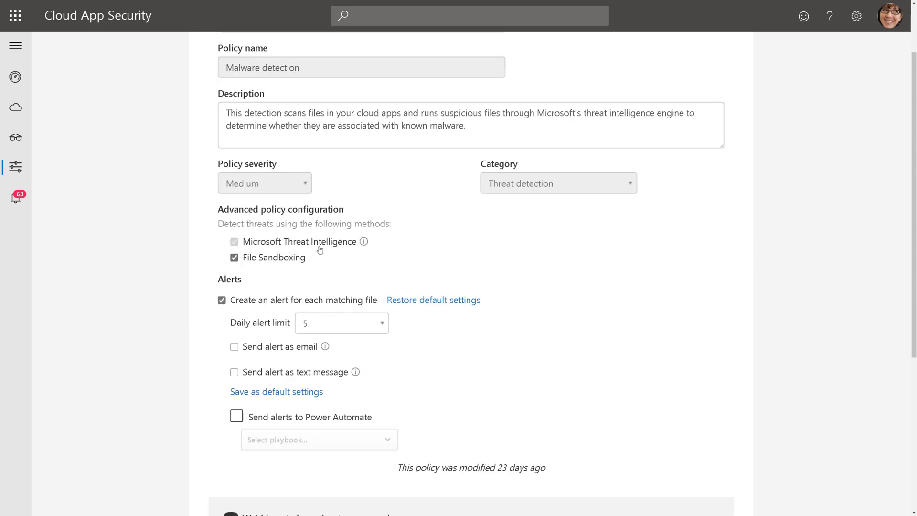
mouse_move(286, 263)
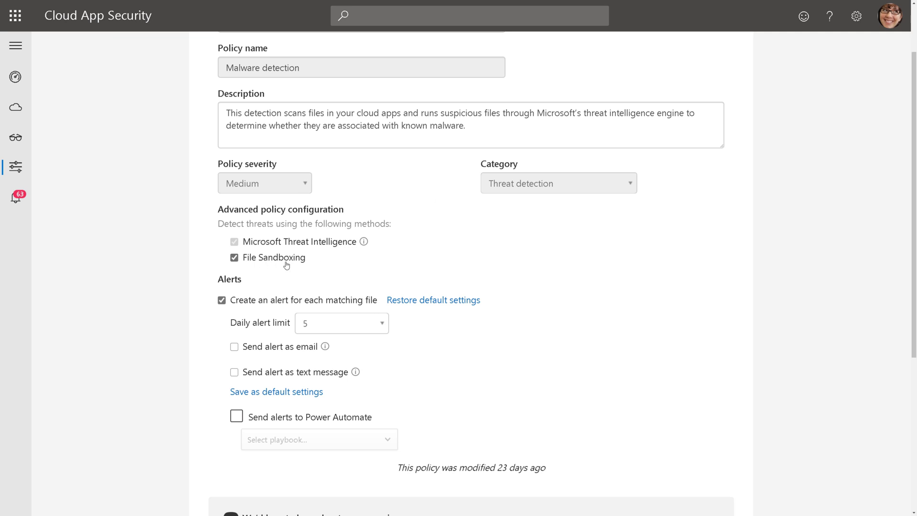
mouse_move(540, 293)
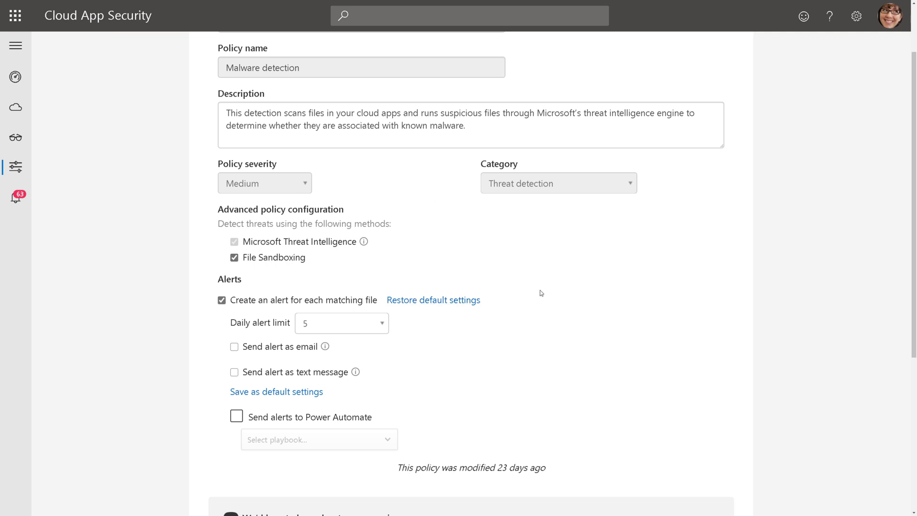
mouse_move(53, 172)
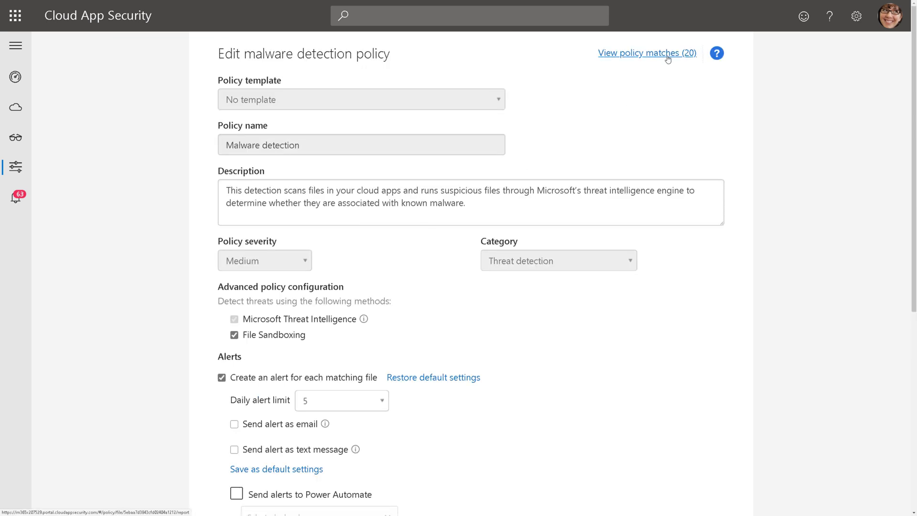
List the policy's 20 infected files and open a SharePoint wannacry.exe file's actions.
left_click(648, 52)
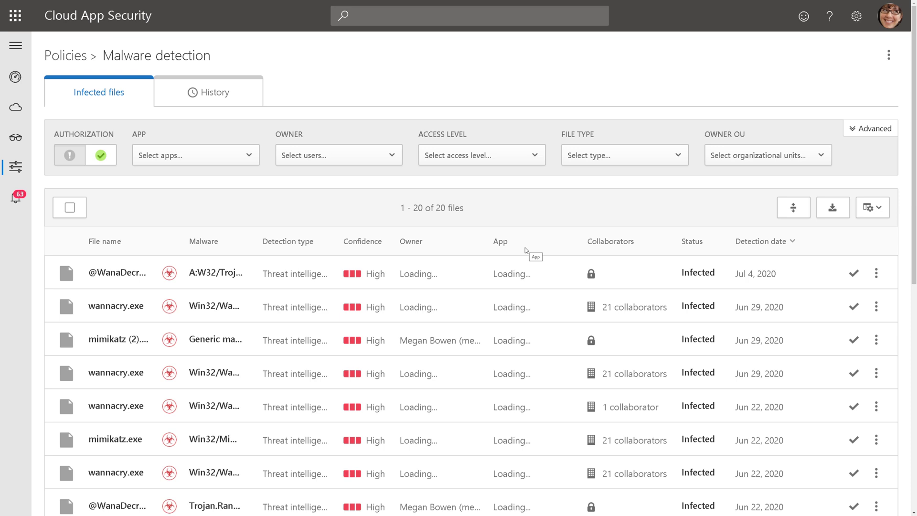
scroll("down", 3)
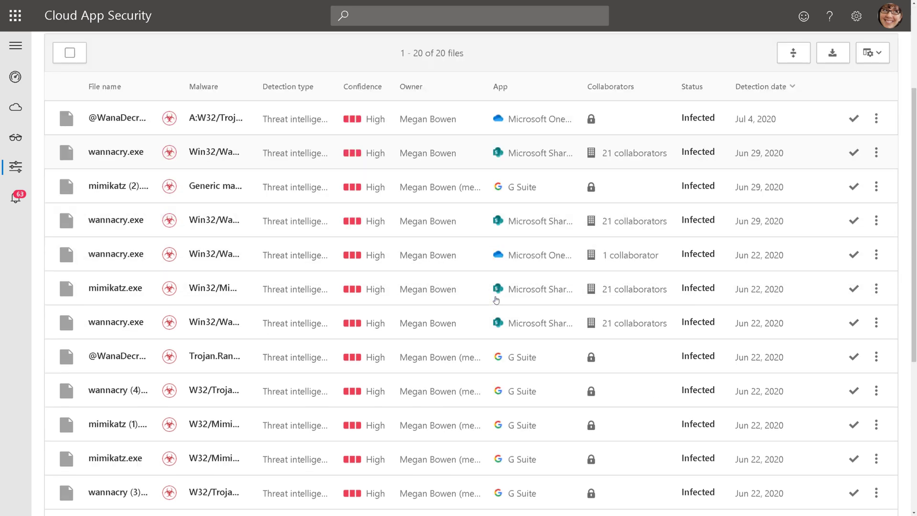
scroll("down", 3)
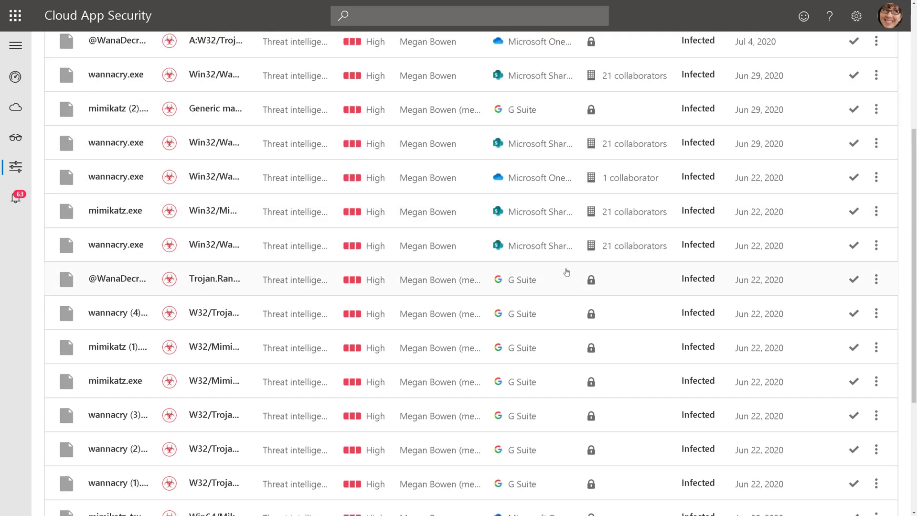
left_click(875, 245)
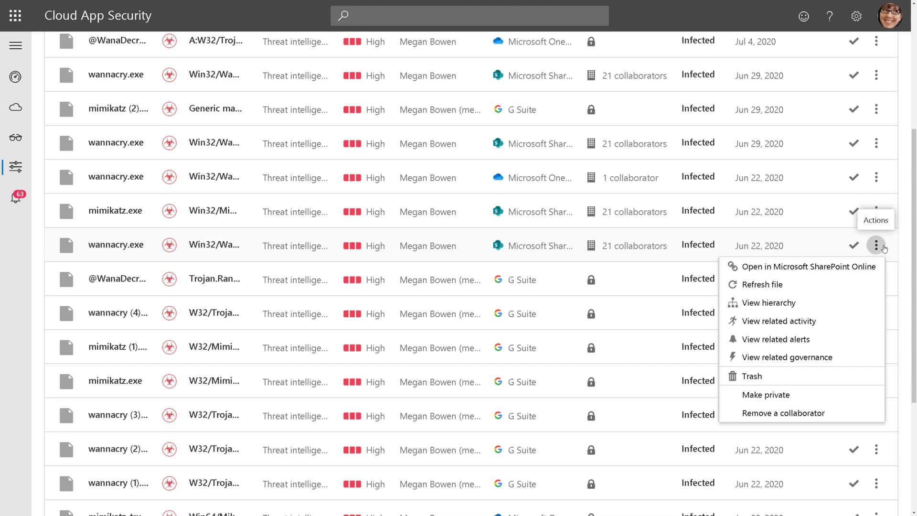
mouse_move(765, 395)
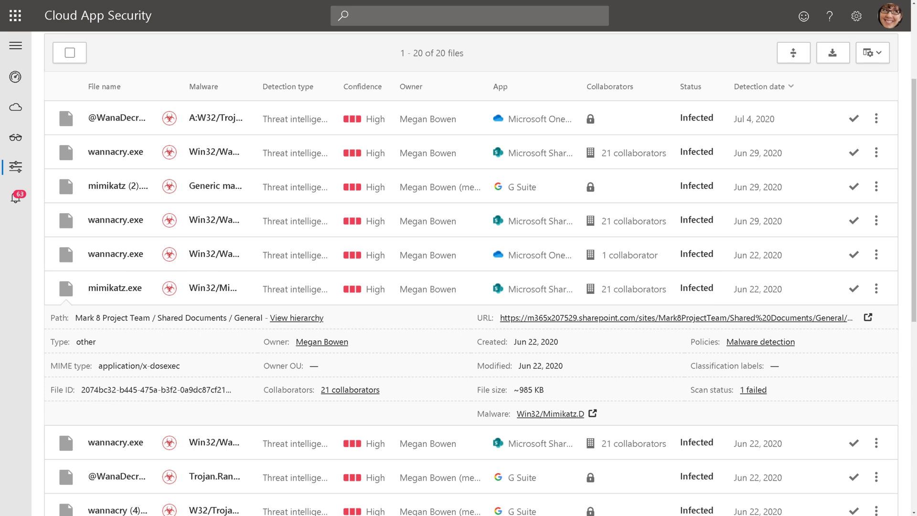
mouse_move(122, 304)
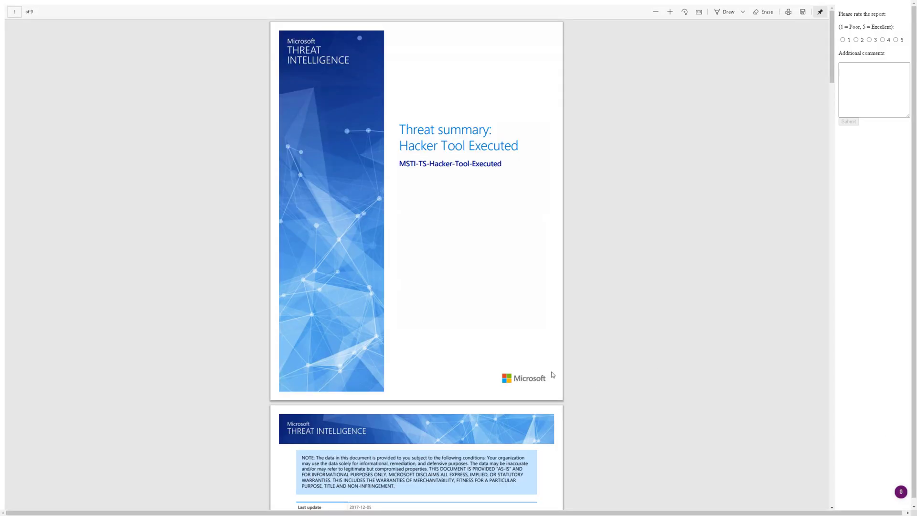
Scroll through the Hacker Tool Executed report, then the WannaCry summary to Figure 1.
scroll("down", 3)
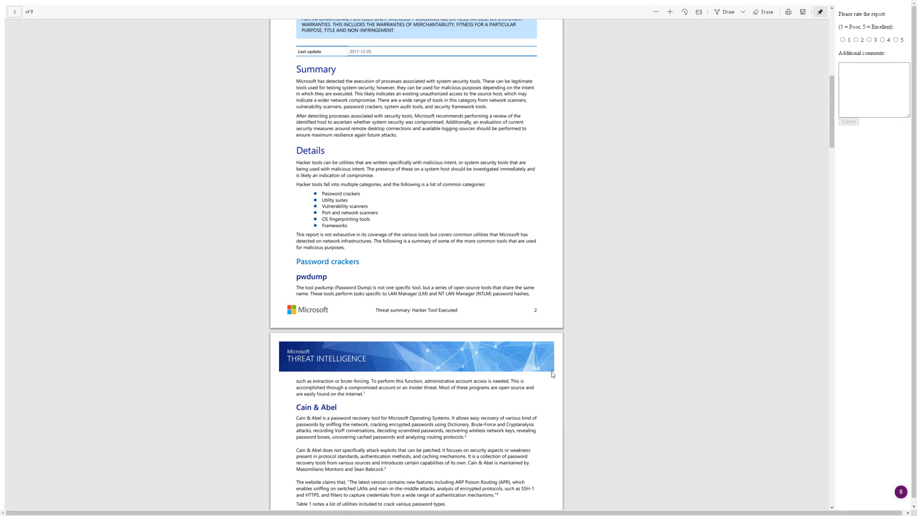
scroll("down", 3)
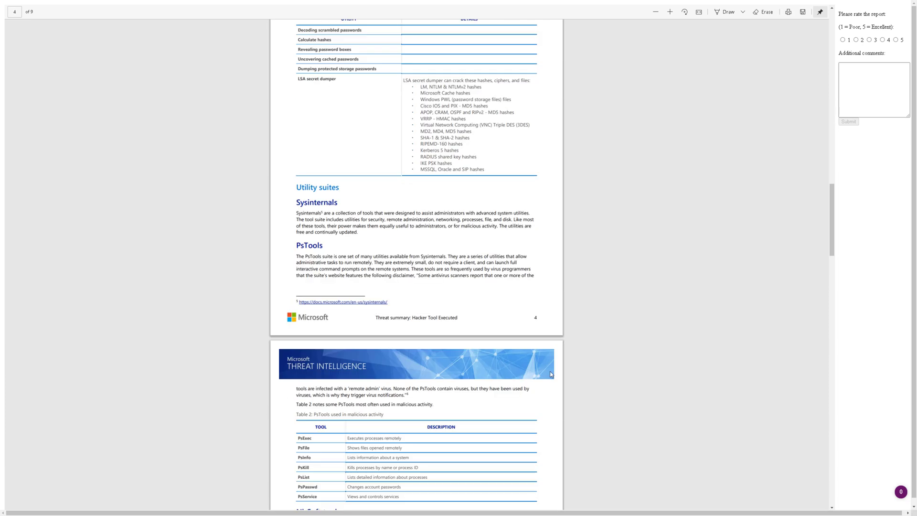
scroll("down", 3)
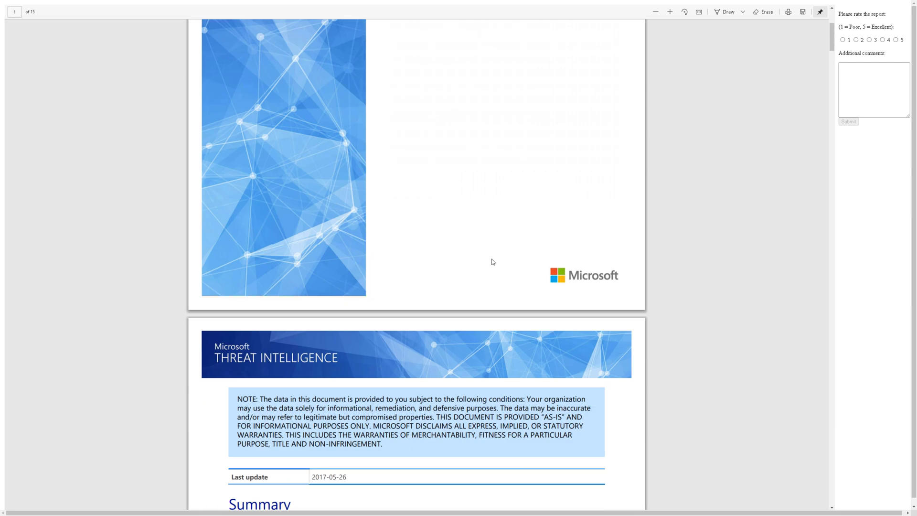
scroll("down", 3)
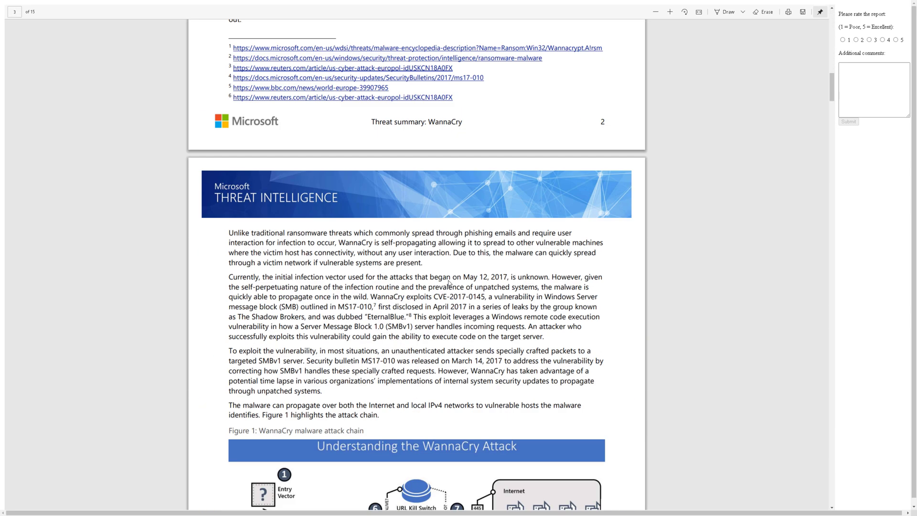
scroll("down", 3)
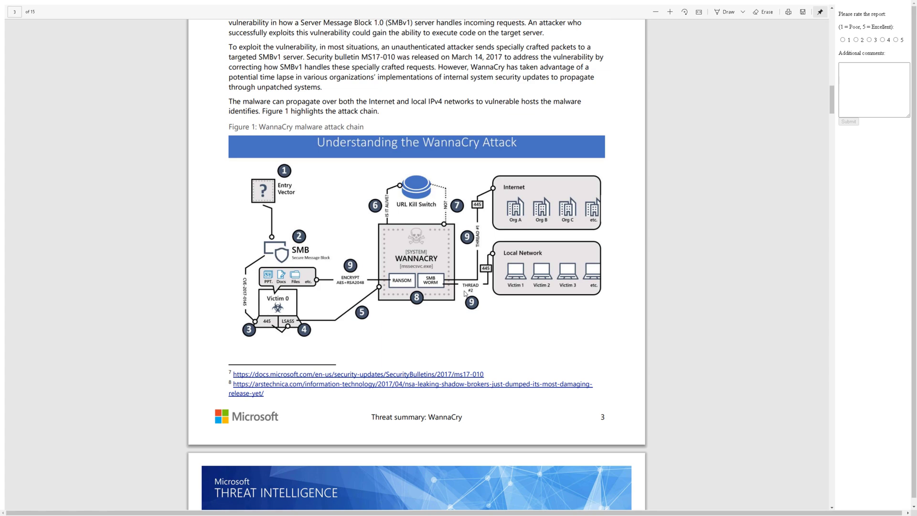